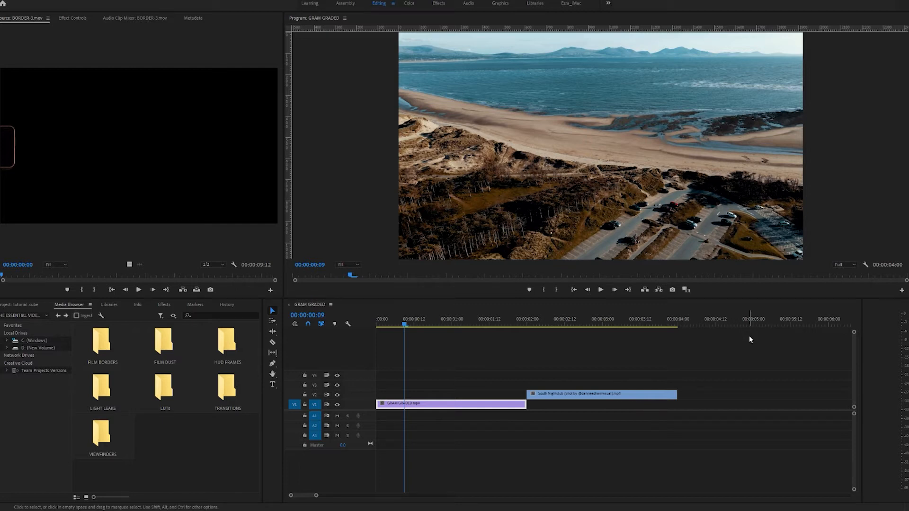
{"action": "mouse_move", "coordinate": [462, 294]}
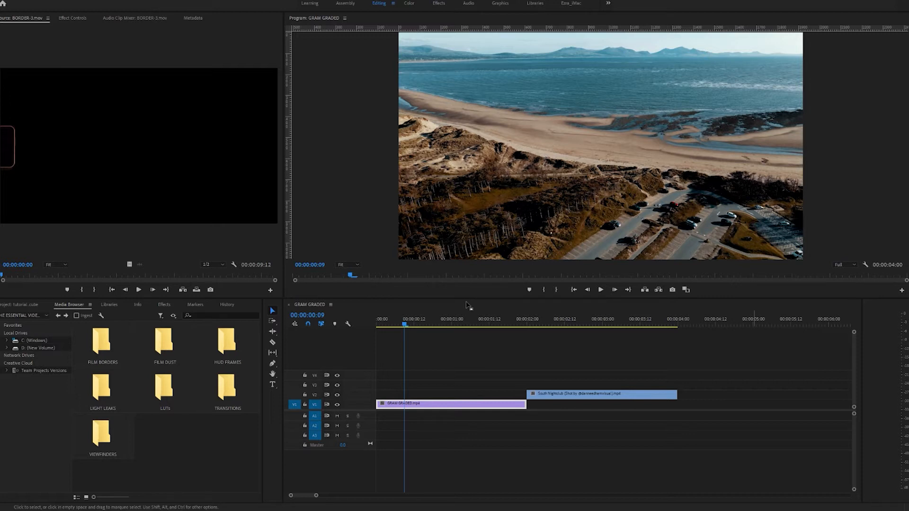
{"action": "mouse_move", "coordinate": [470, 295]}
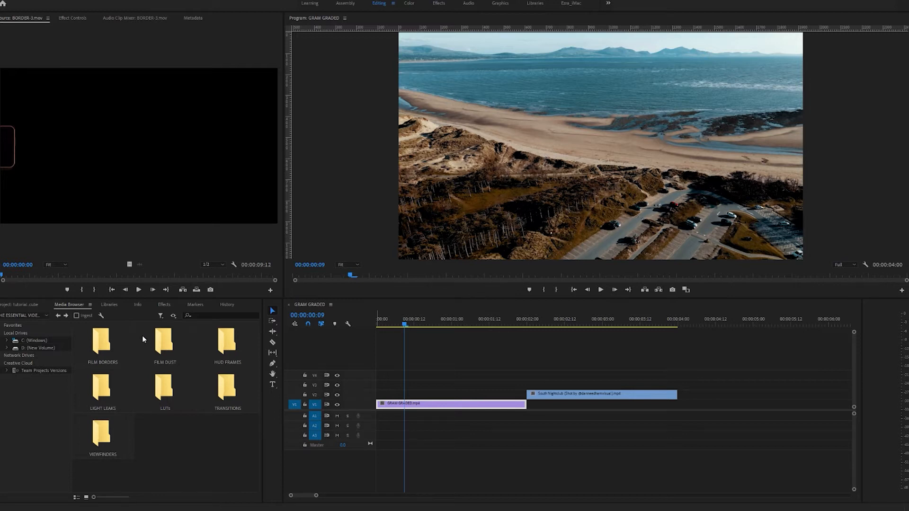
Scrub the playhead to about one second and back, and browse the FILM DUST and VIEWFINDERS folders.
{"action": "left_click", "coordinate": [545, 398]}
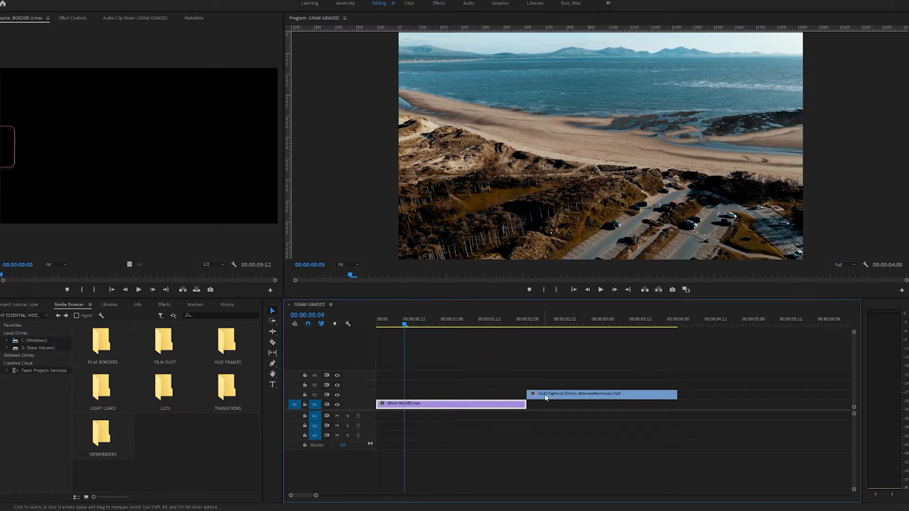
{"action": "left_click", "coordinate": [468, 333]}
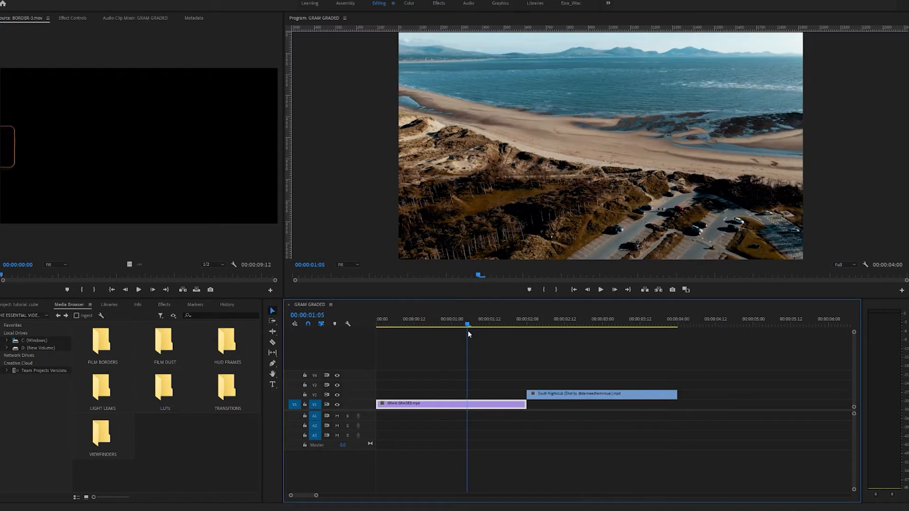
{"action": "left_click", "coordinate": [578, 325]}
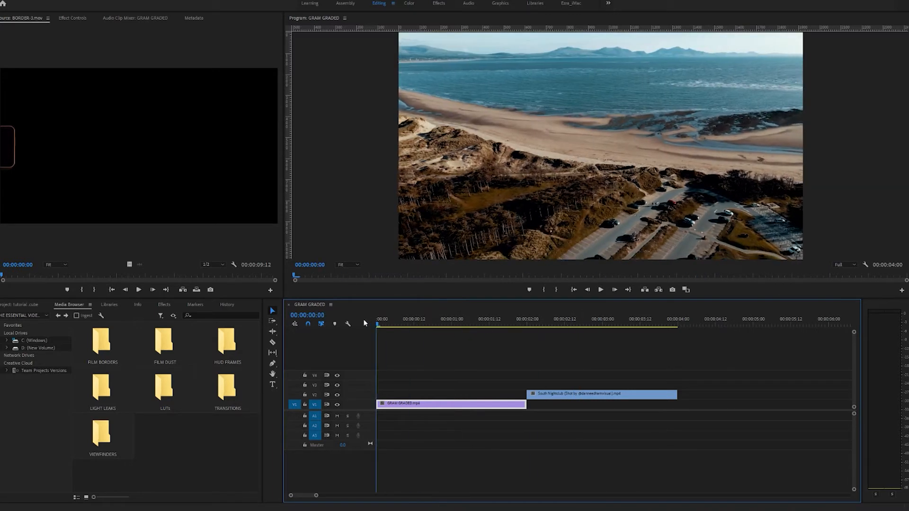
{"action": "mouse_move", "coordinate": [102, 341]}
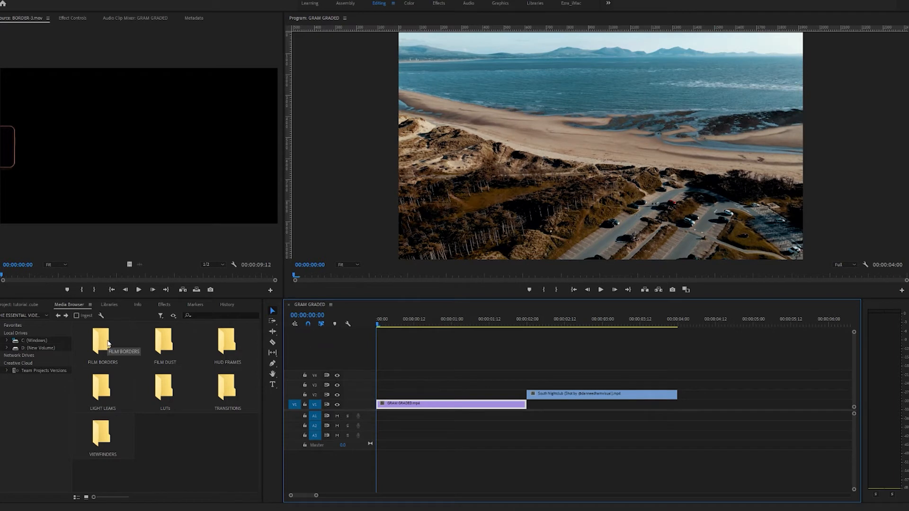
{"action": "left_click", "coordinate": [165, 339]}
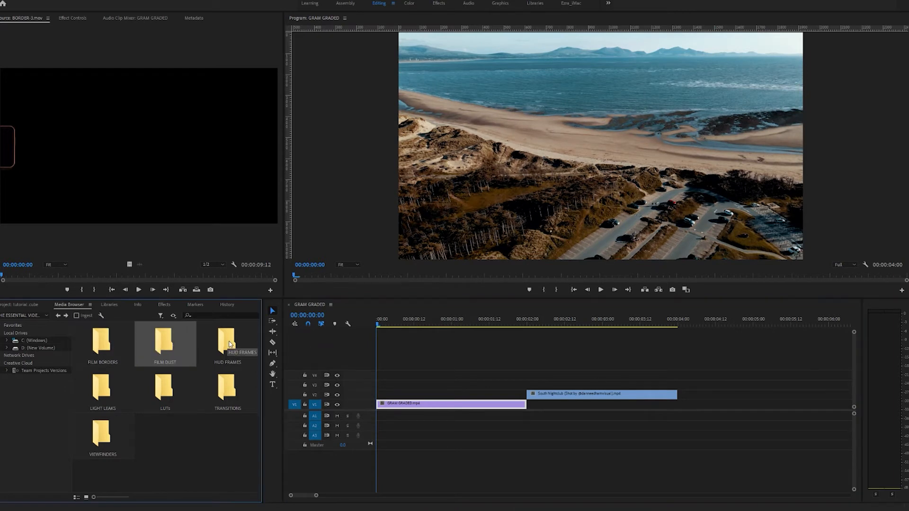
{"action": "left_click", "coordinate": [227, 390]}
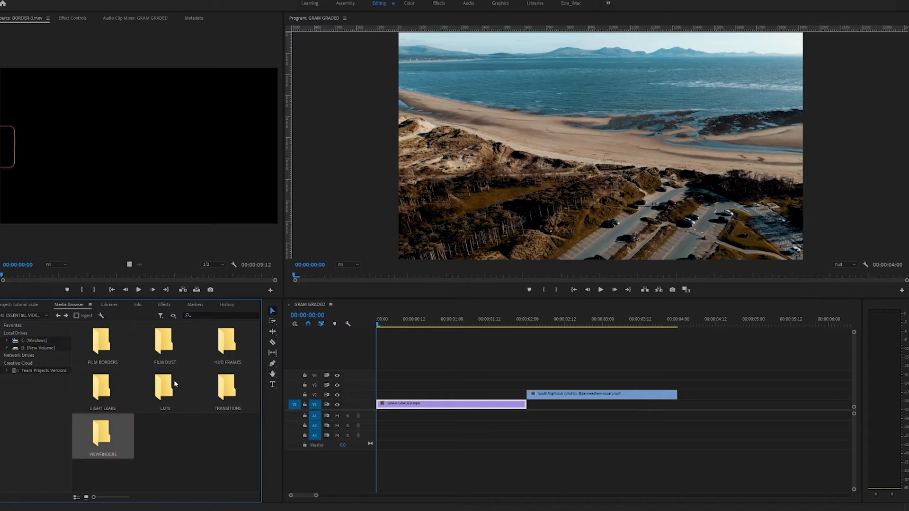
{"action": "mouse_move", "coordinate": [174, 384]}
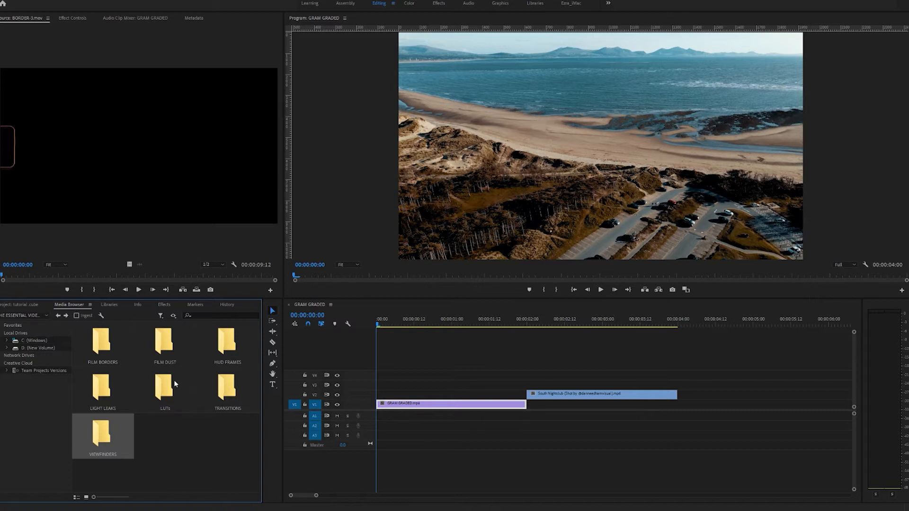
{"action": "mouse_move", "coordinate": [176, 382]}
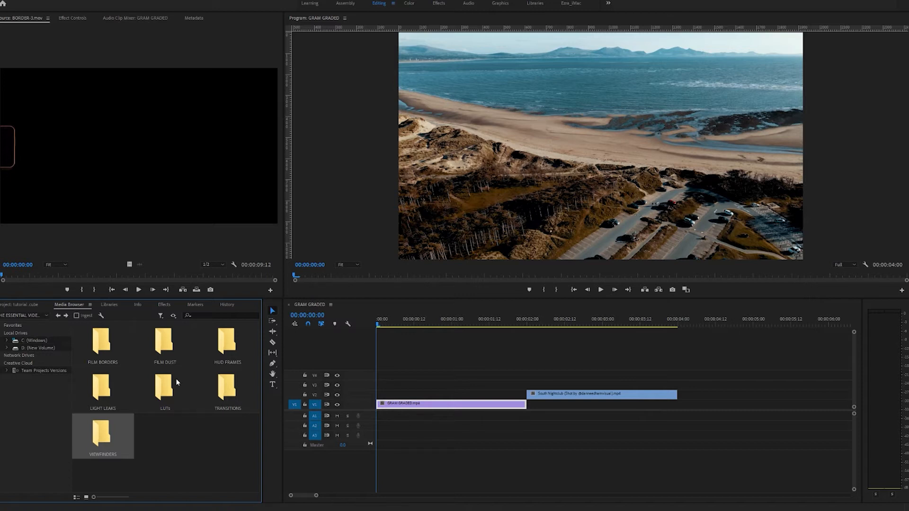
Open the FILM BORDERS overlay pack and browse its overlay clips.
{"action": "double_click", "coordinate": [102, 341]}
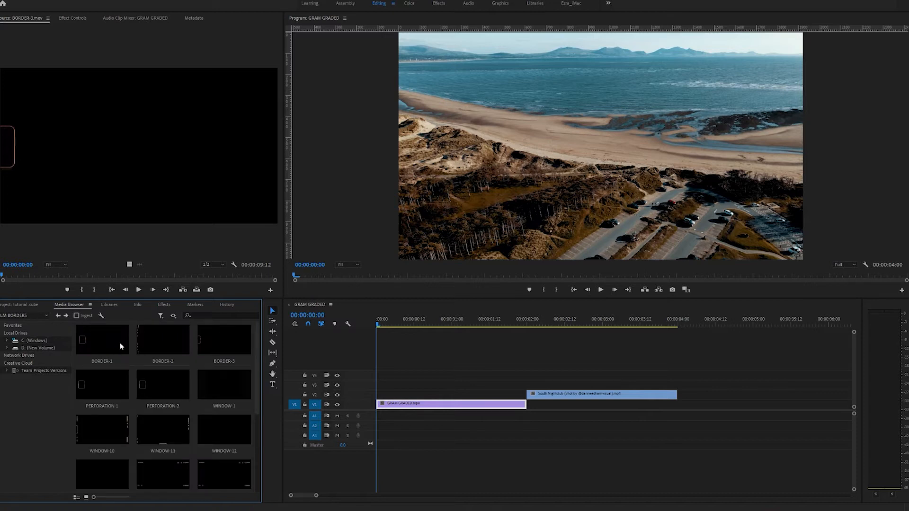
{"action": "left_click", "coordinate": [163, 341]}
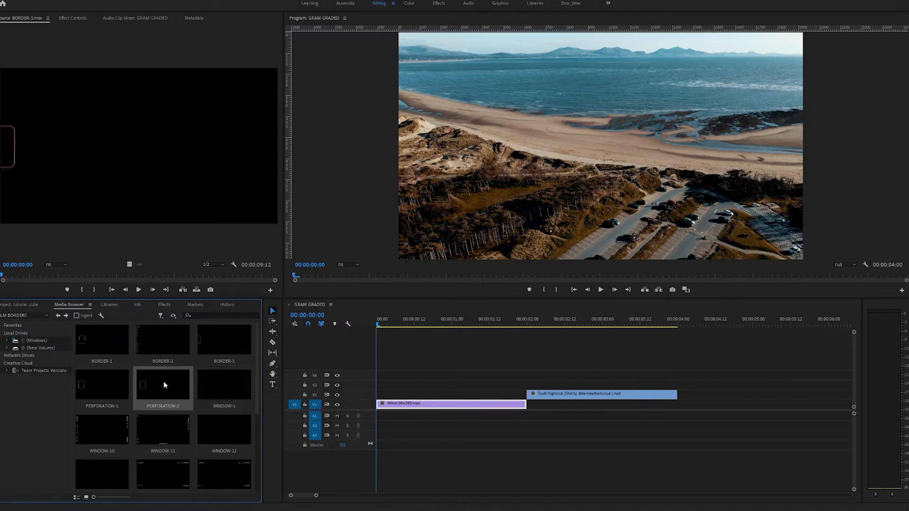
{"action": "left_click", "coordinate": [101, 341]}
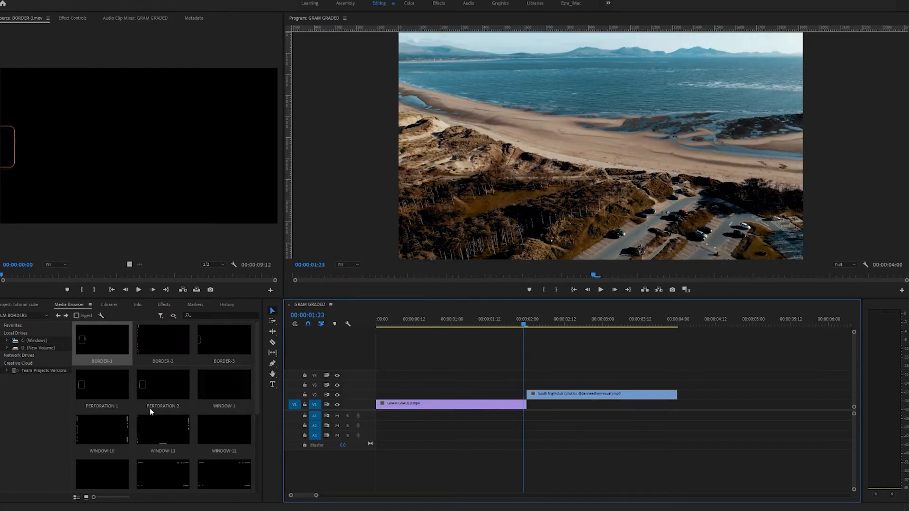
{"action": "scroll", "scroll_direction": "down", "scroll_amount": 3}
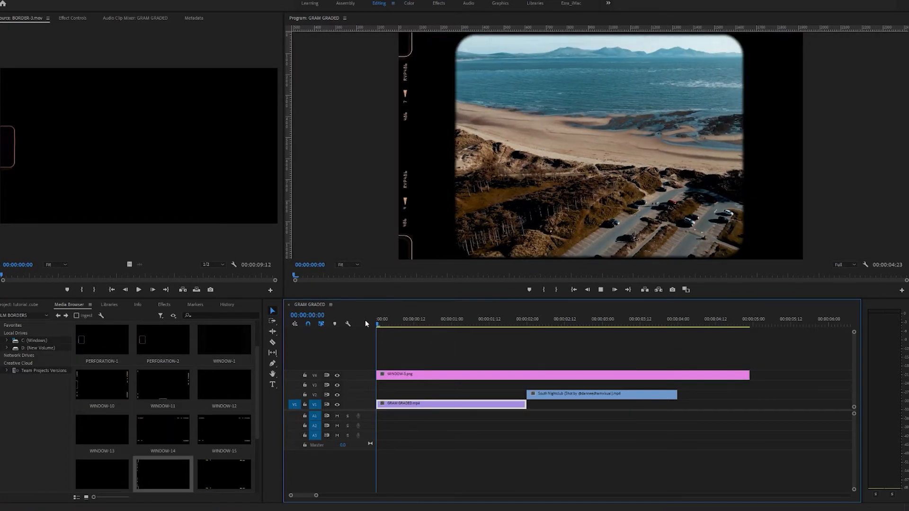
{"action": "left_click", "coordinate": [526, 318]}
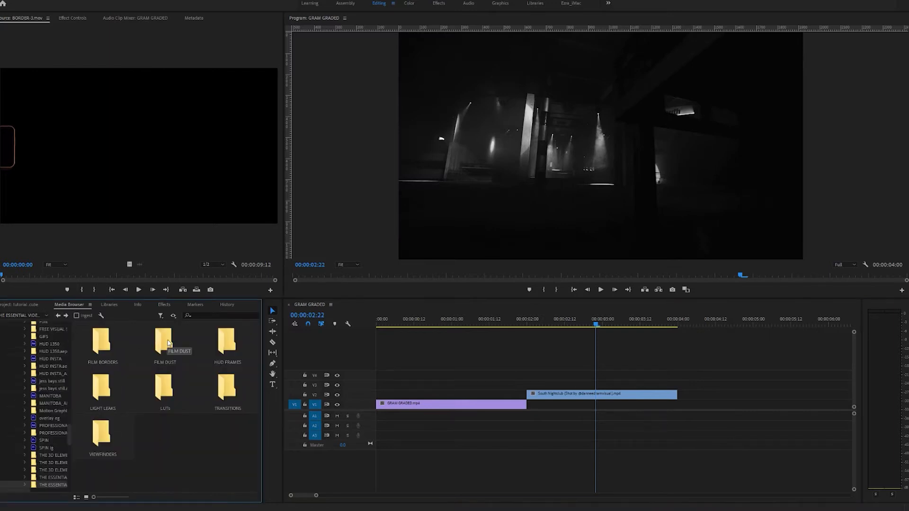
Preview dust overlays and place FILMDUST-4 above the beach and nightclub clips.
{"action": "double_click", "coordinate": [164, 341]}
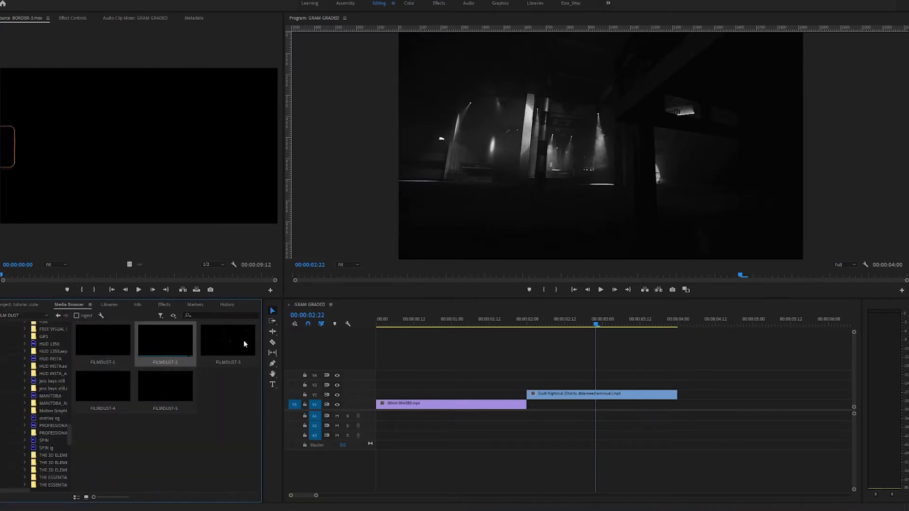
{"action": "left_click", "coordinate": [164, 387]}
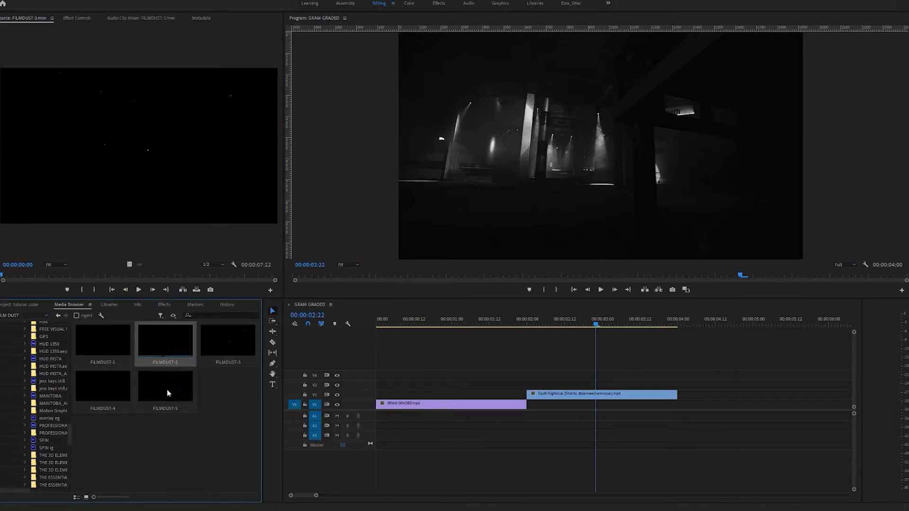
{"action": "left_click", "coordinate": [164, 386]}
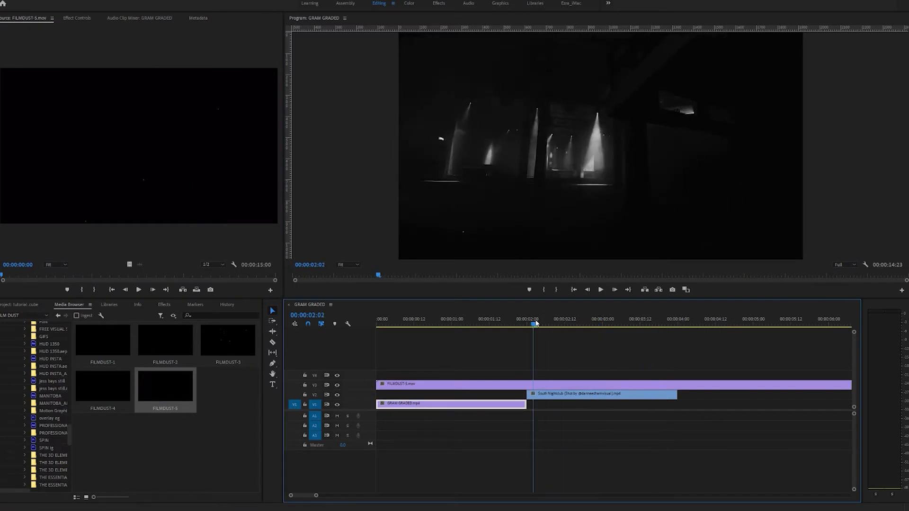
{"action": "left_click", "coordinate": [563, 325]}
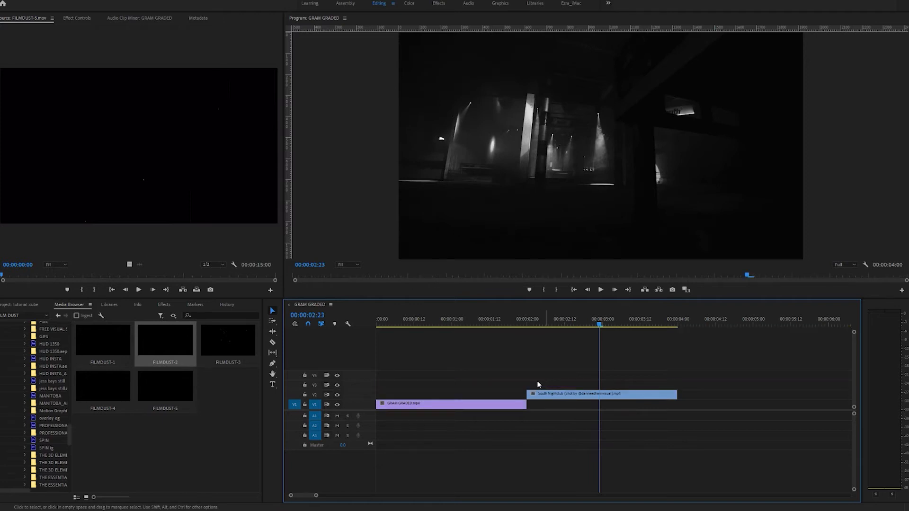
{"action": "left_click_drag", "start_coordinate": [102, 385], "coordinate": [406, 386]}
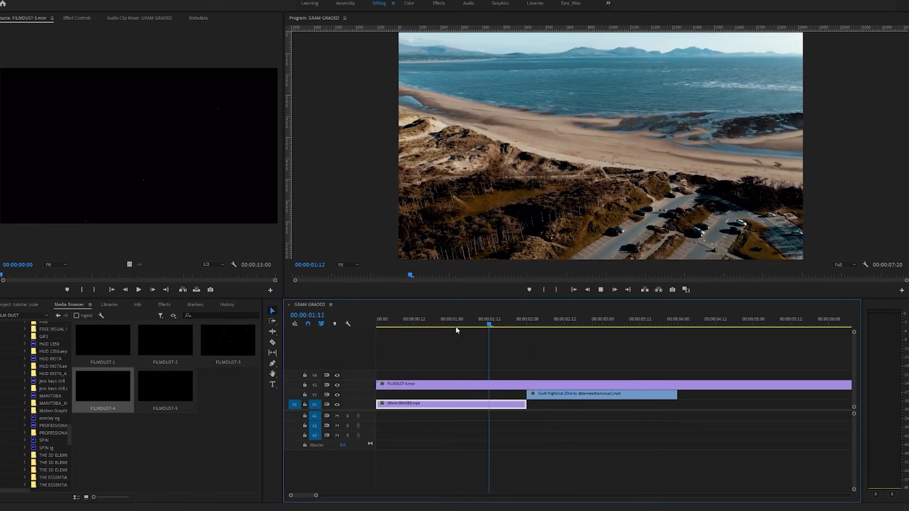
Open the HUD FRAMES pack and play the HUD overlay over the nightclub shot.
{"action": "left_click", "coordinate": [398, 319]}
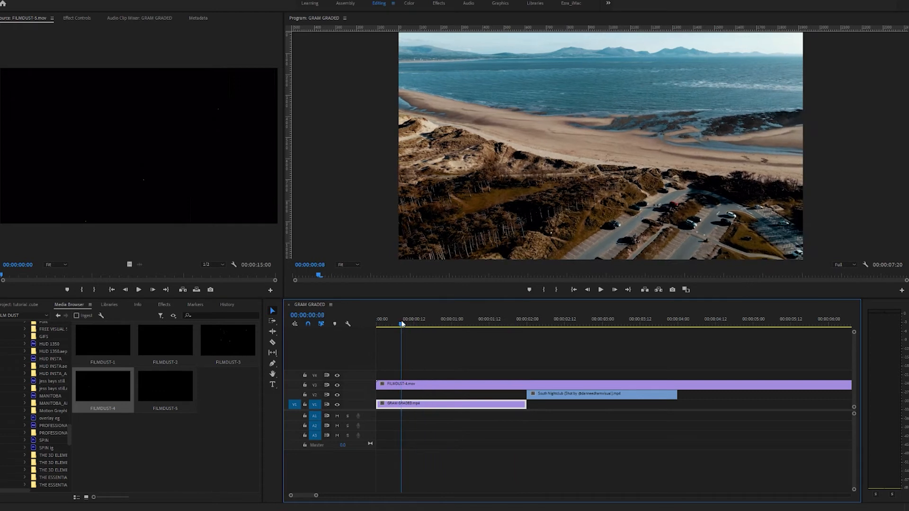
{"action": "left_click", "coordinate": [504, 319]}
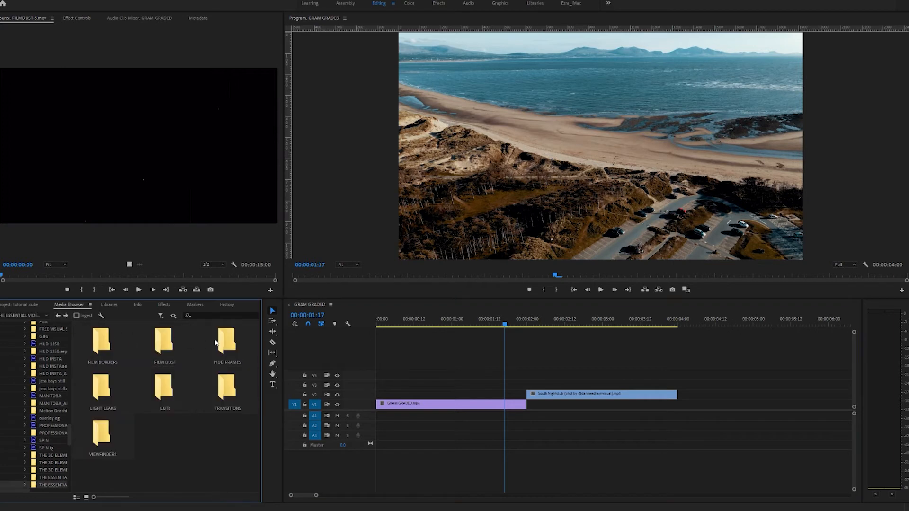
{"action": "double_click", "coordinate": [227, 341]}
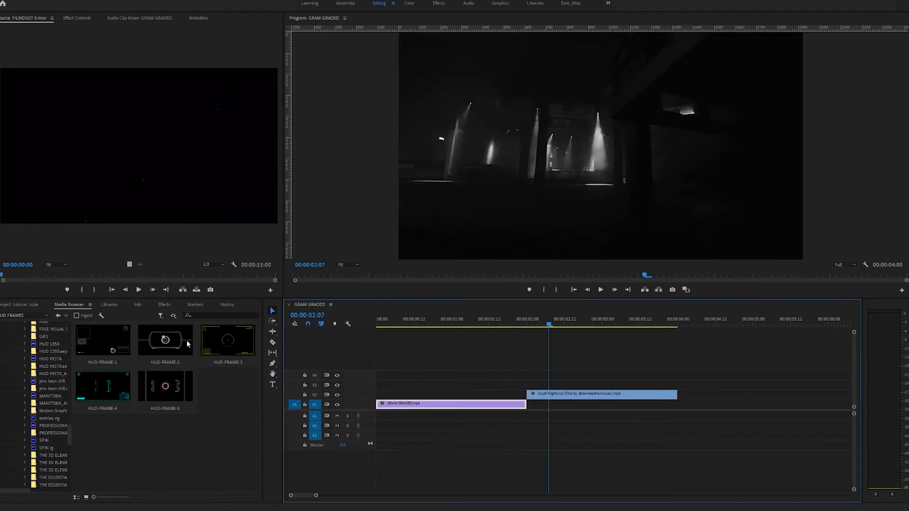
{"action": "left_click", "coordinate": [165, 341]}
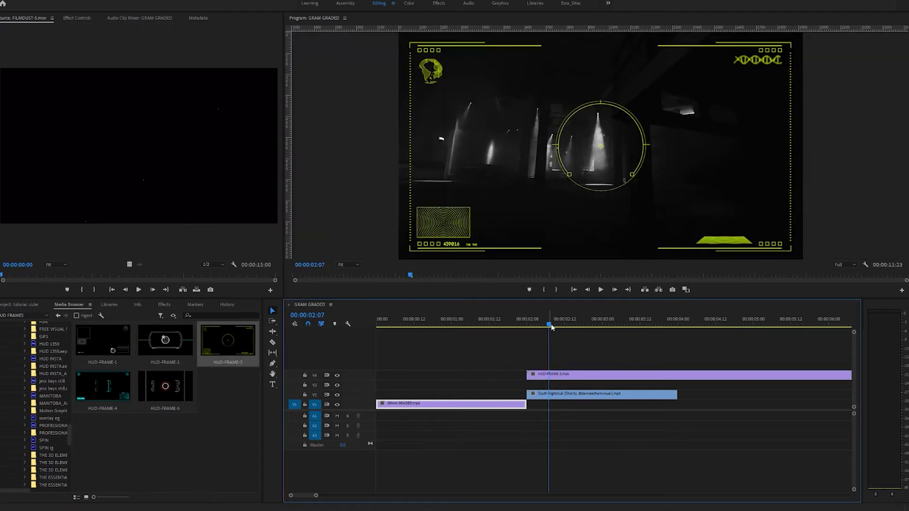
{"action": "left_click_drag", "start_coordinate": [549, 325], "coordinate": [533, 325]}
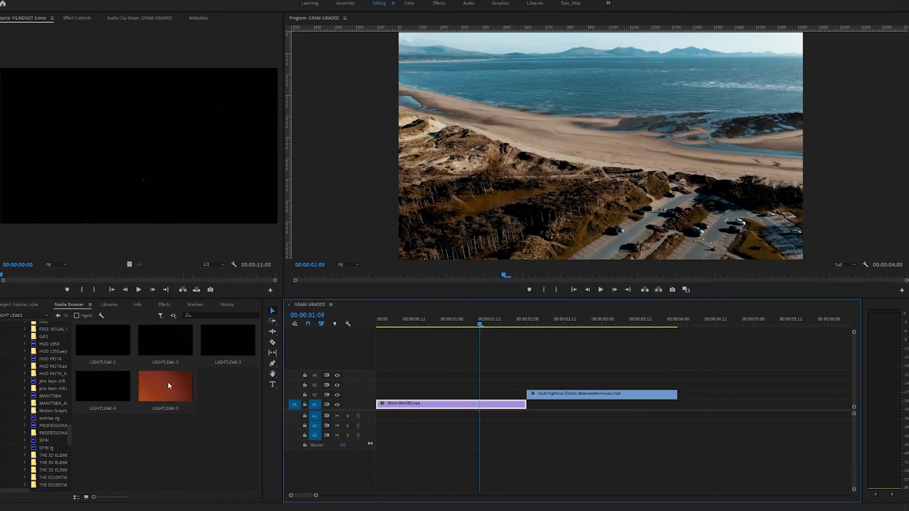
{"action": "left_click_drag", "start_coordinate": [165, 385], "coordinate": [388, 386]}
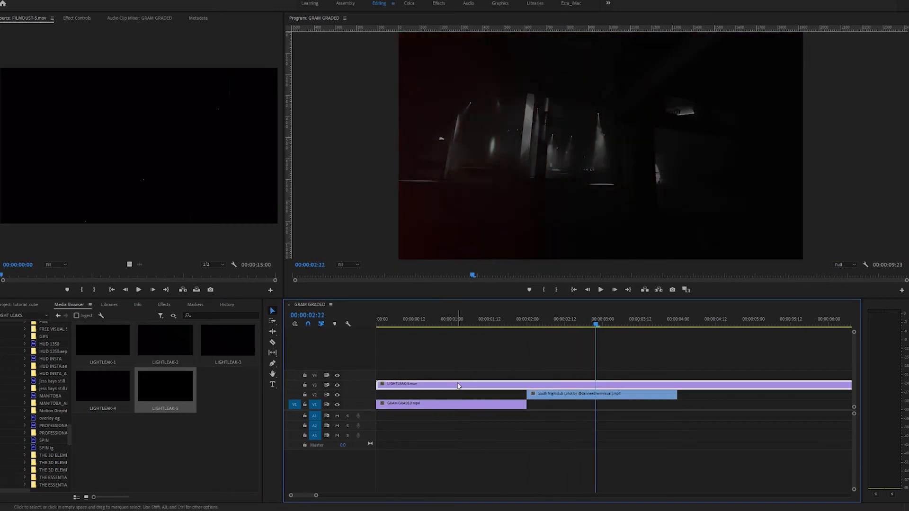
{"action": "left_click", "coordinate": [515, 325]}
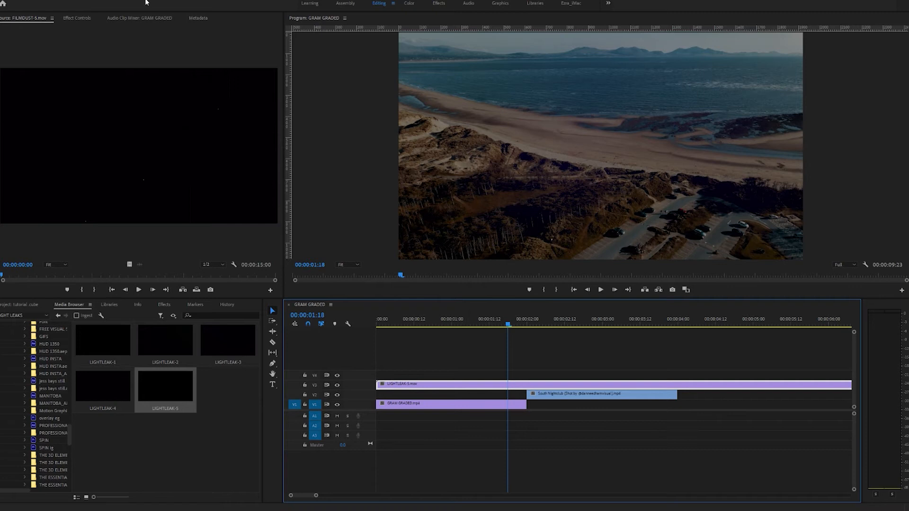
{"action": "left_click", "coordinate": [76, 18]}
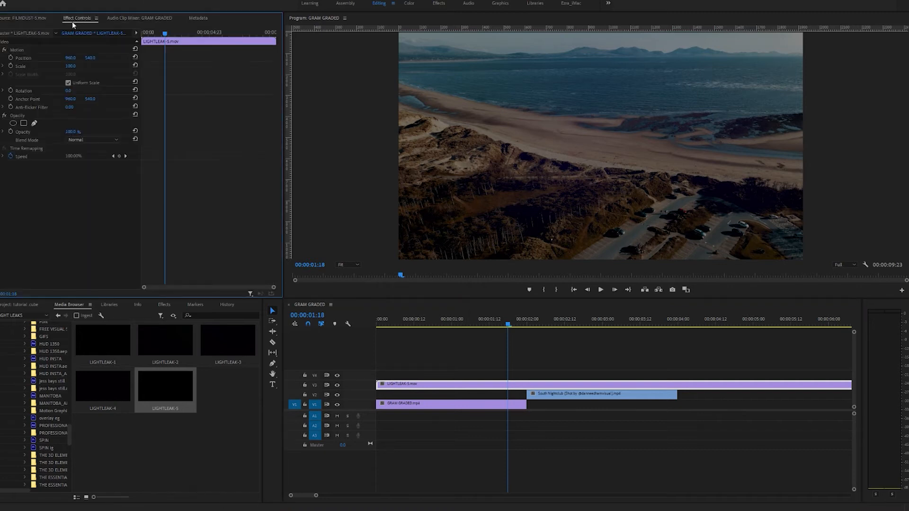
{"action": "left_click", "coordinate": [93, 140]}
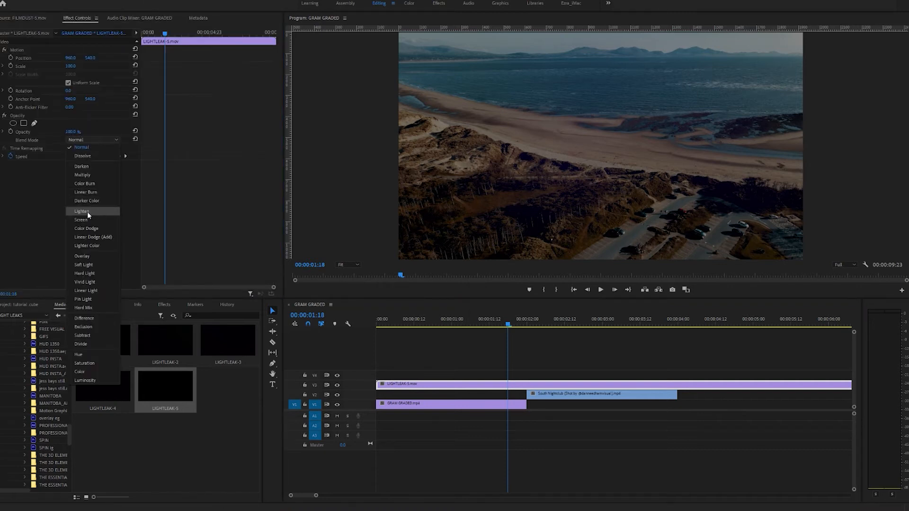
{"action": "left_click", "coordinate": [81, 211]}
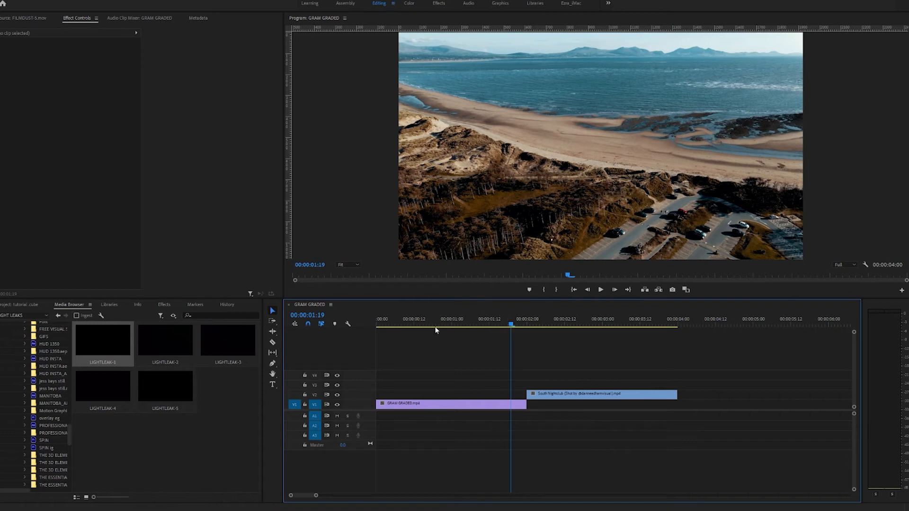
Return to the overlay pack's folders and open TRANSITIONS.
{"action": "left_click", "coordinate": [57, 315]}
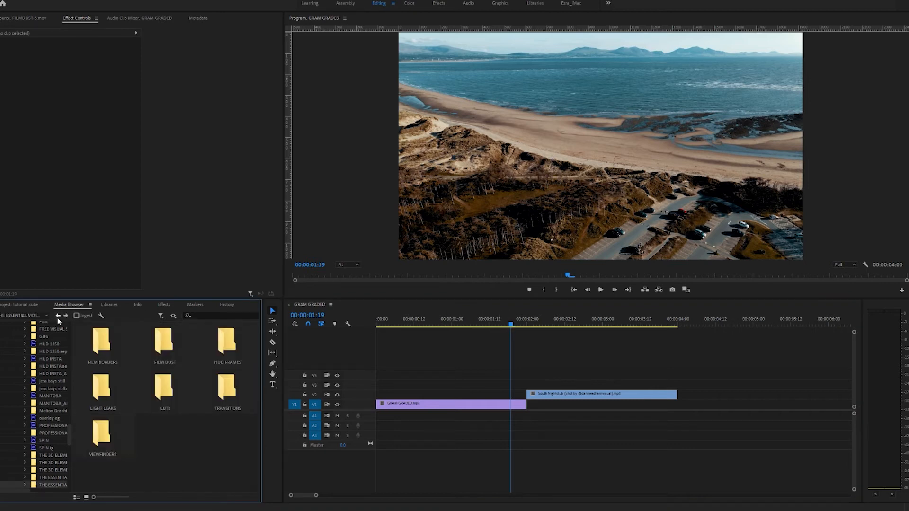
{"action": "left_click", "coordinate": [227, 390]}
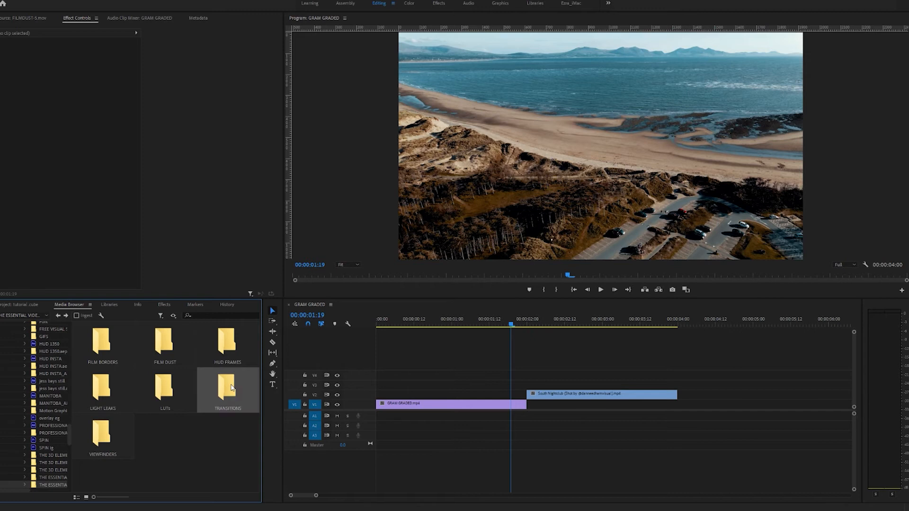
{"action": "double_click", "coordinate": [227, 390]}
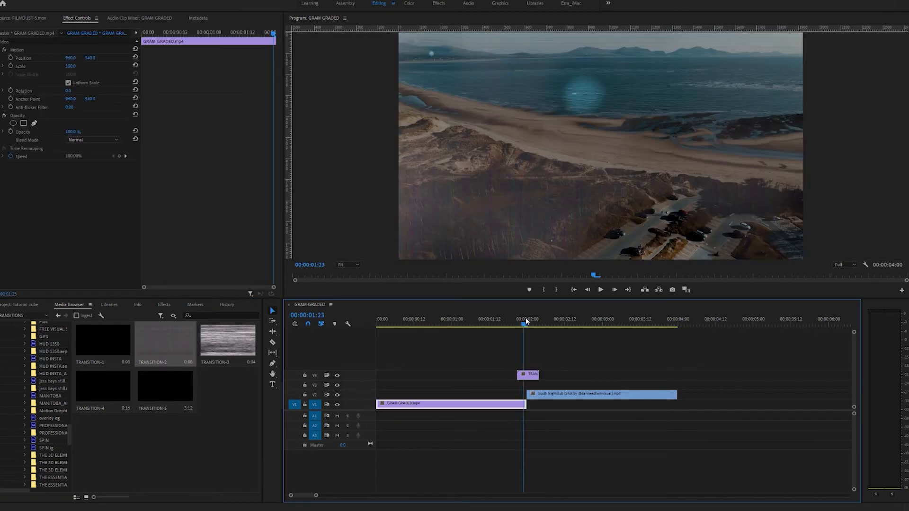
Preview different transition overlays across the cut between the beach and nightclub clips.
{"action": "left_click", "coordinate": [527, 374]}
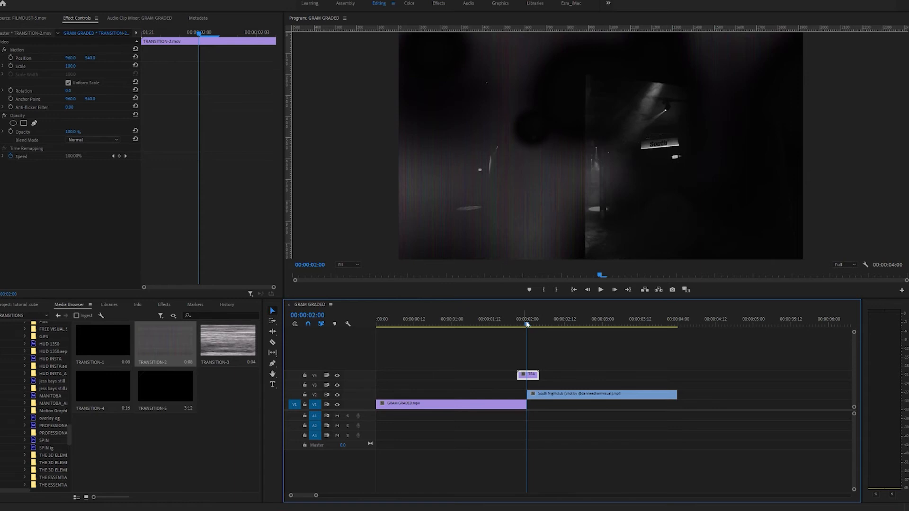
{"action": "left_click", "coordinate": [479, 324]}
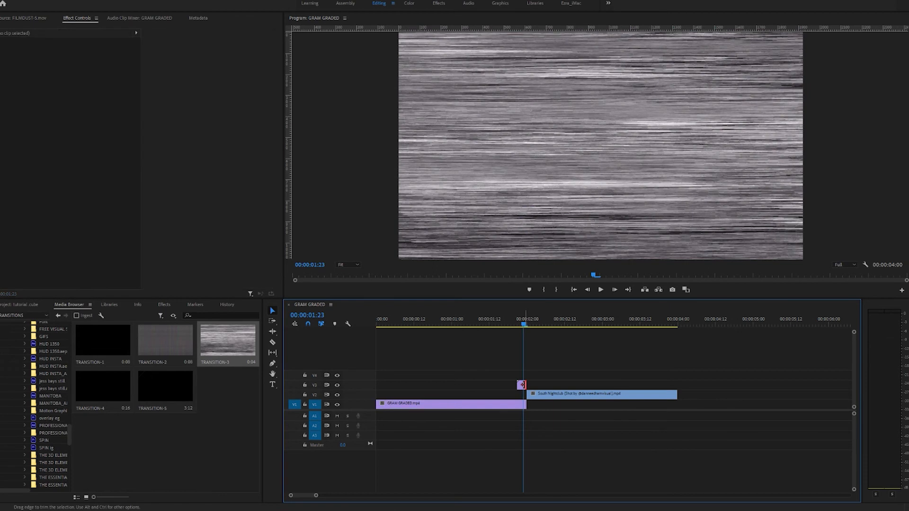
{"action": "left_click", "coordinate": [521, 385]}
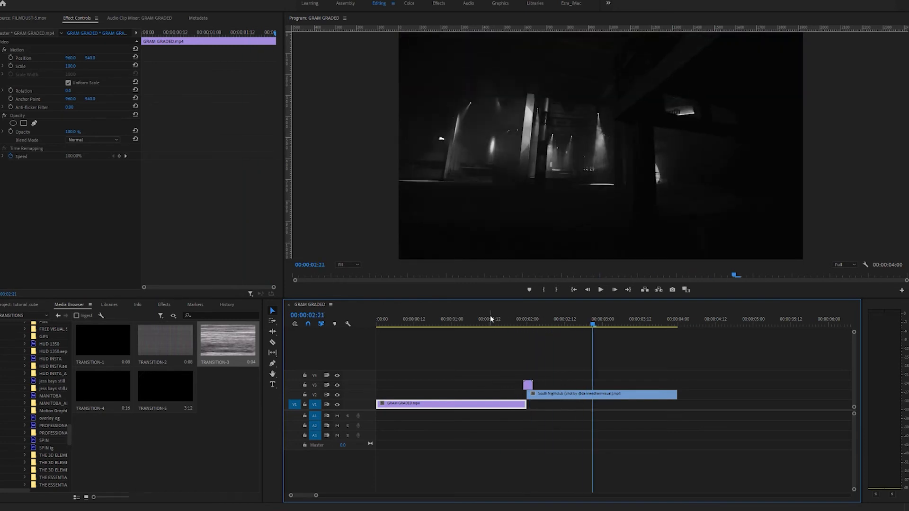
{"action": "left_click", "coordinate": [513, 318]}
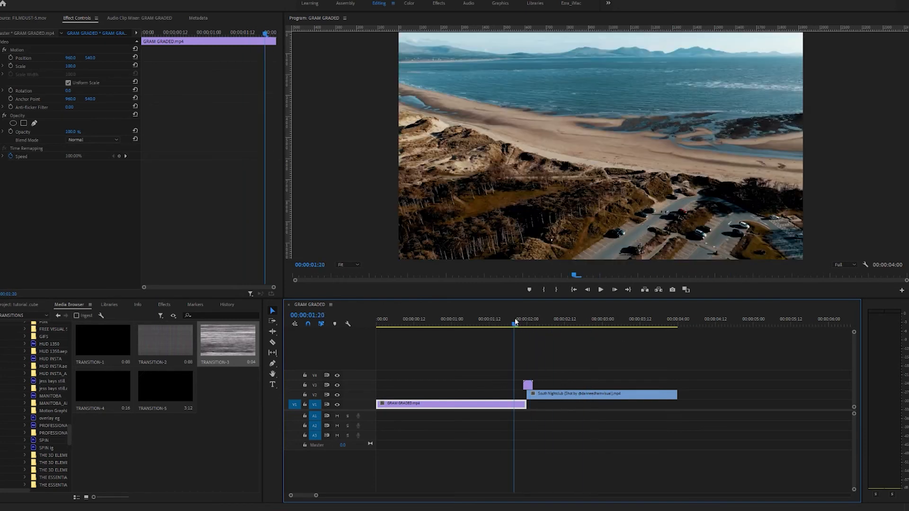
{"action": "left_click", "coordinate": [600, 289]}
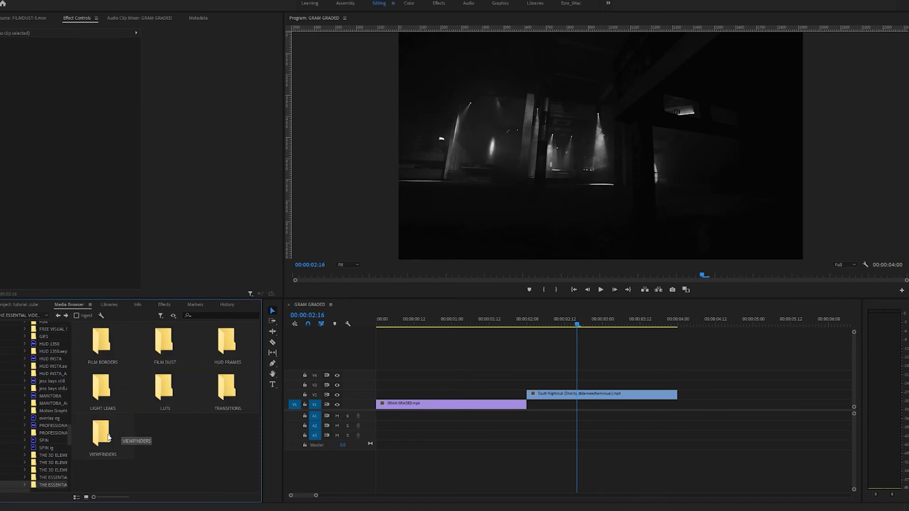
{"action": "double_click", "coordinate": [102, 435]}
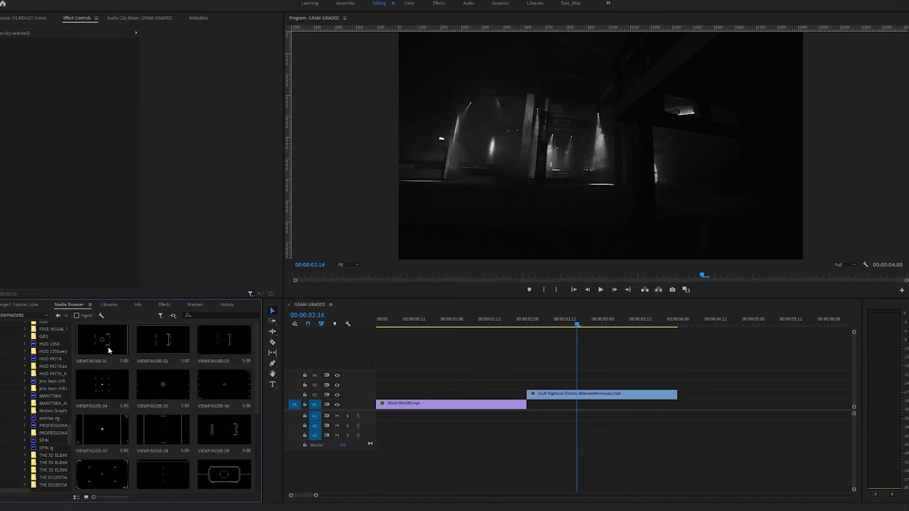
{"action": "left_click", "coordinate": [224, 340]}
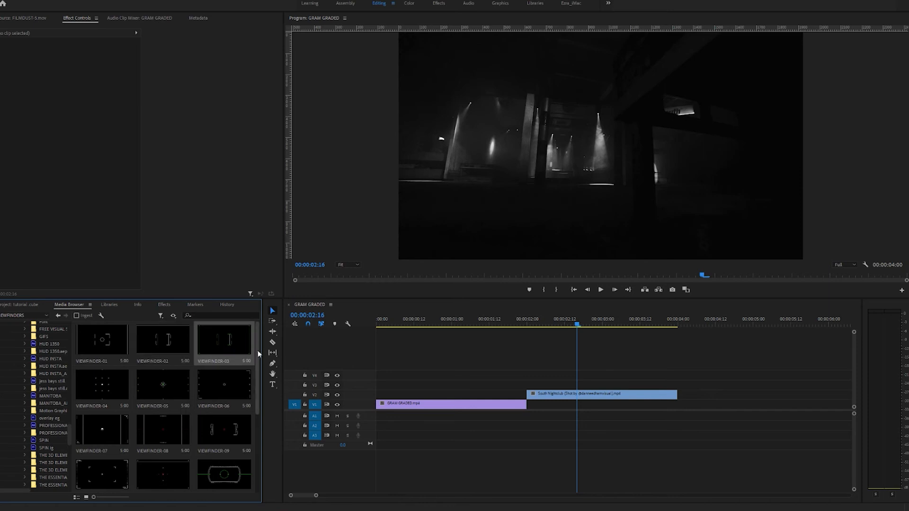
{"action": "scroll", "scroll_direction": "down", "scroll_amount": 3}
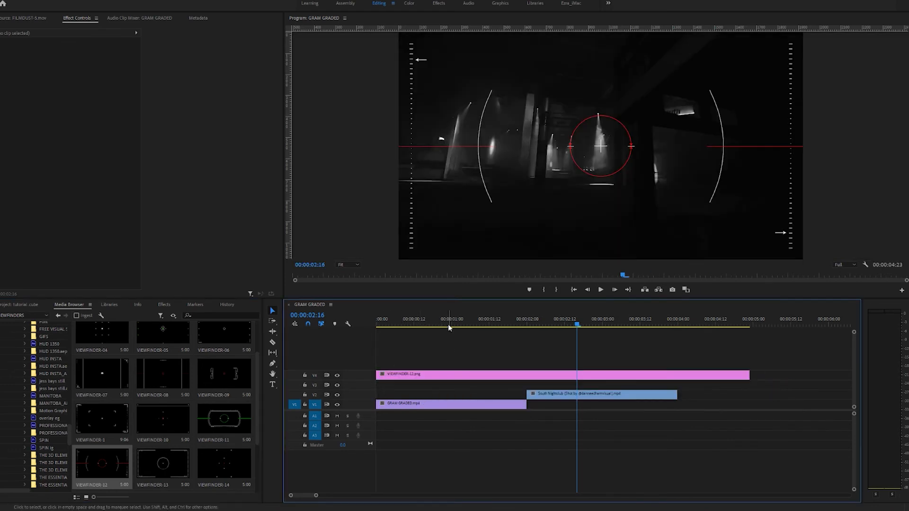
{"action": "left_click", "coordinate": [449, 403]}
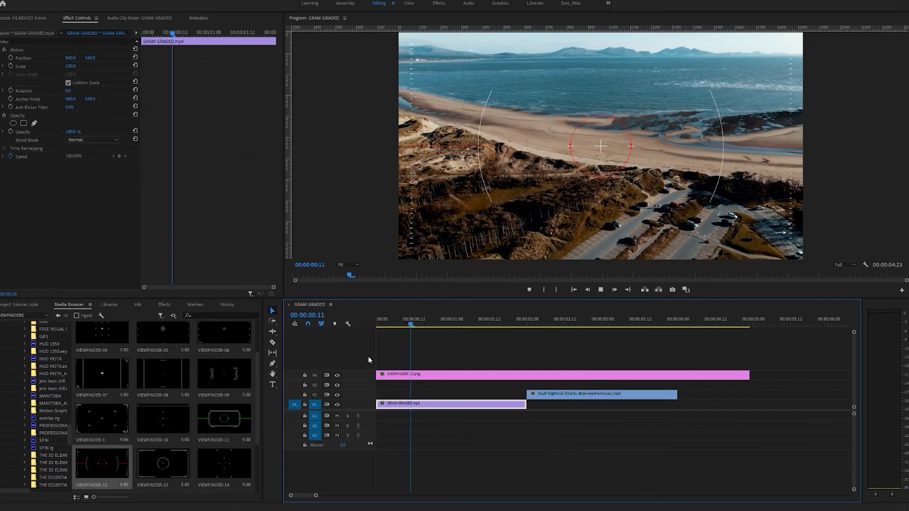
{"action": "left_click", "coordinate": [520, 323]}
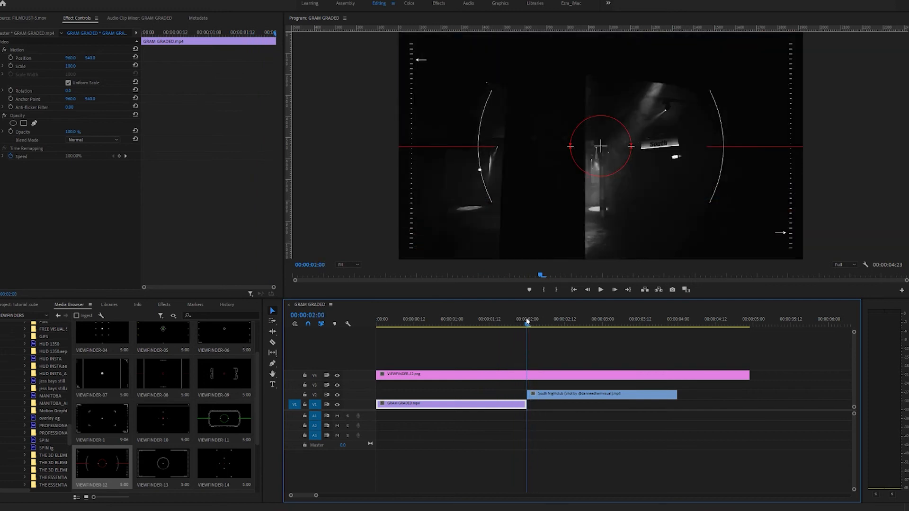
{"action": "left_click", "coordinate": [484, 325]}
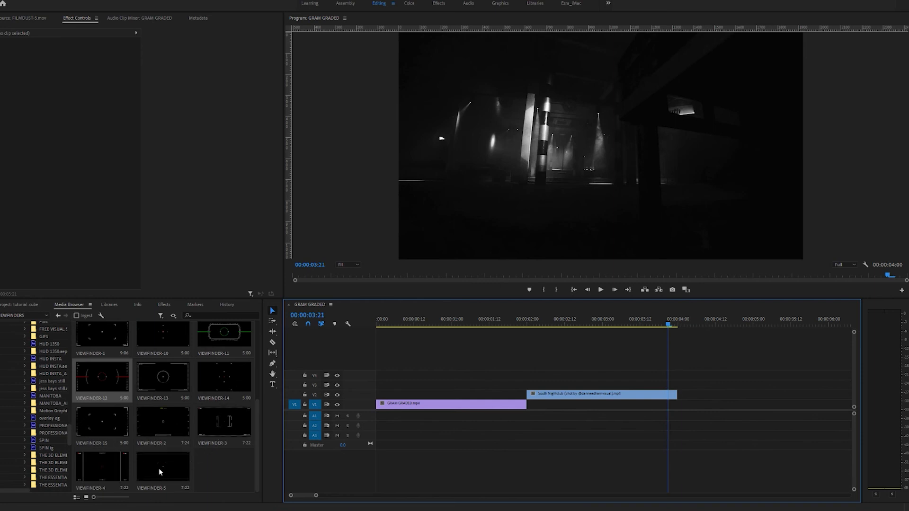
{"action": "left_click_drag", "start_coordinate": [163, 466], "coordinate": [400, 385]}
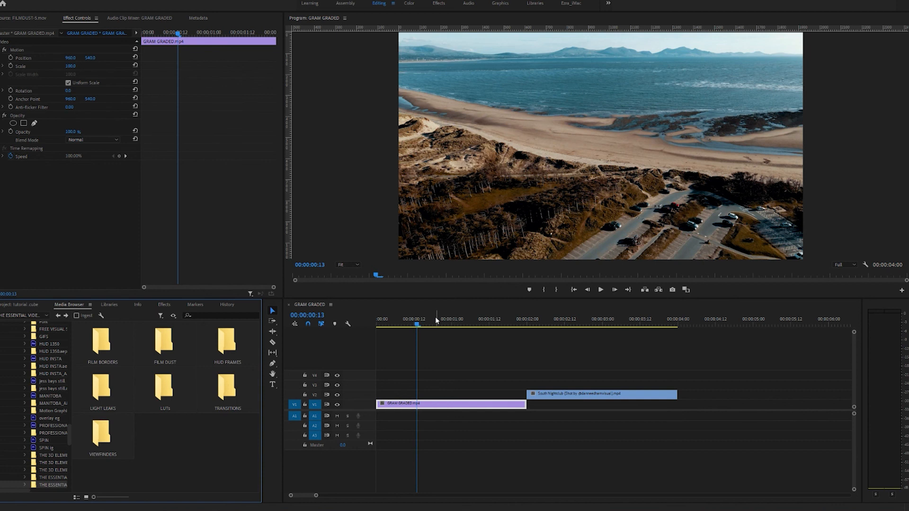
{"action": "mouse_move", "coordinate": [70, 349]}
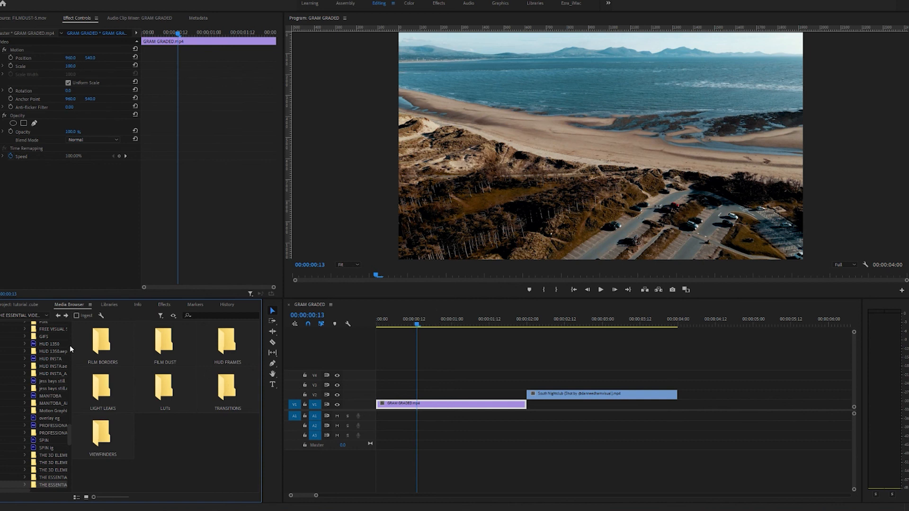
{"action": "left_click", "coordinate": [227, 342]}
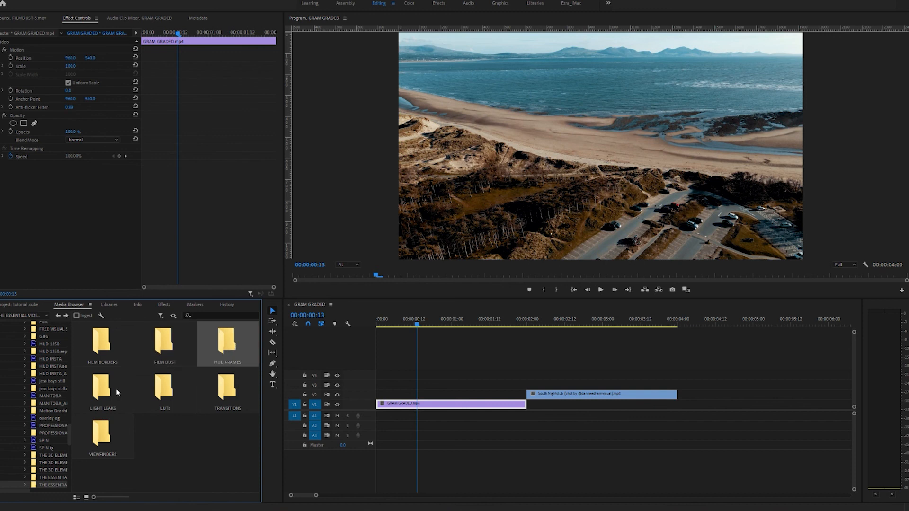